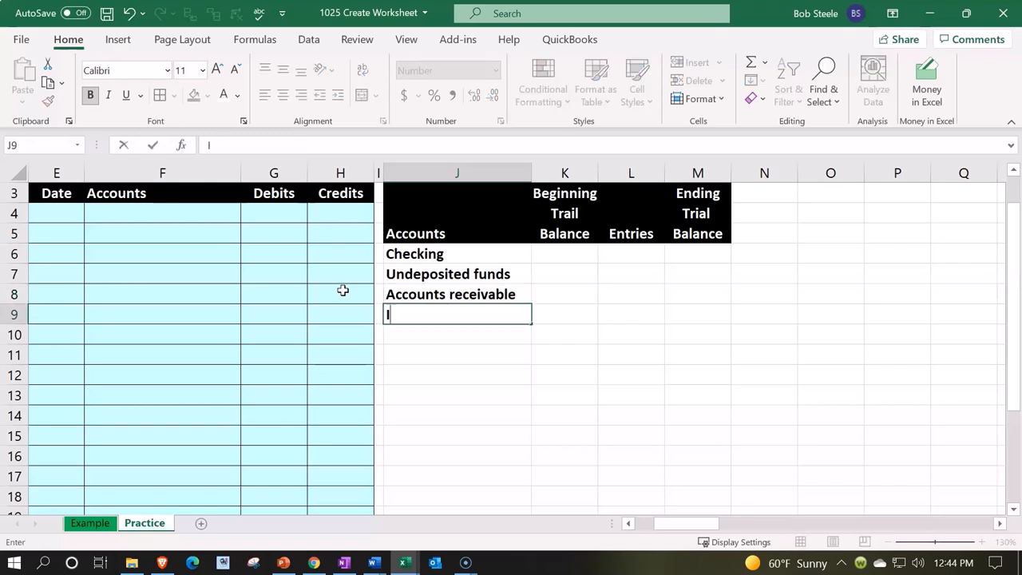
- Add Inventory assets and Furniture & Equipment to the accounts list in column J
{"action": "type", "text": "n"}
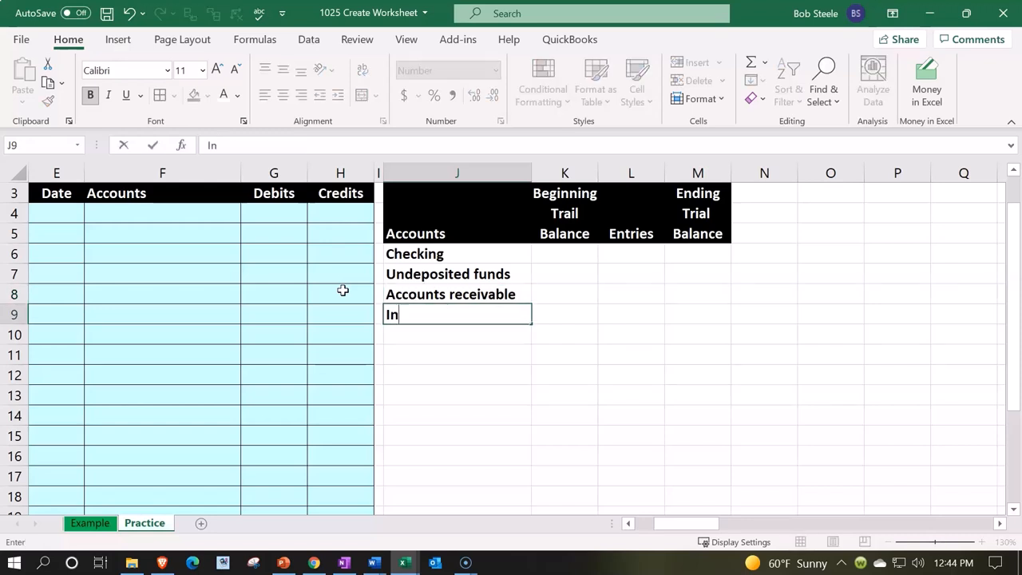
{"action": "type", "text": "v"}
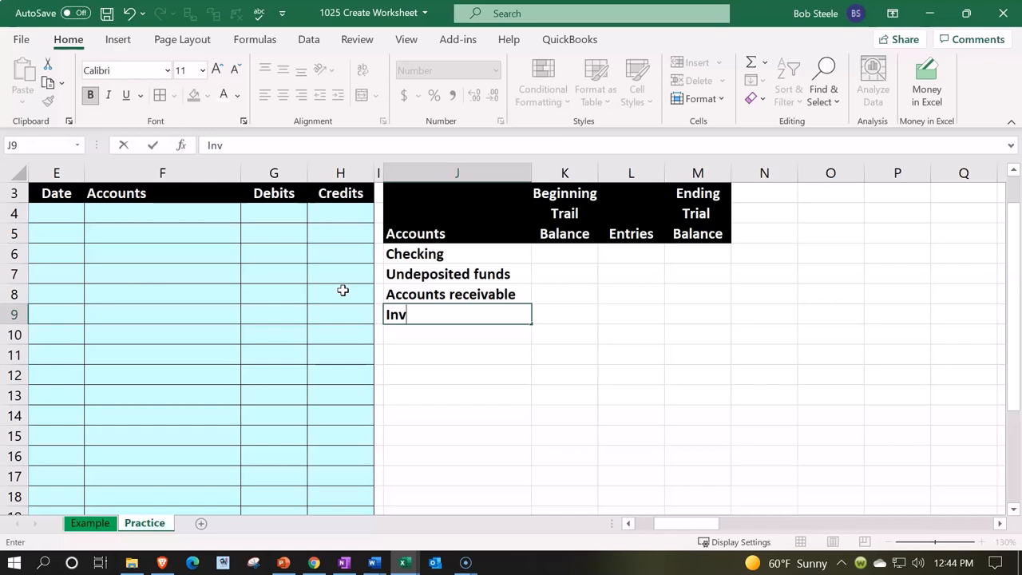
{"action": "type", "text": "entory assets"}
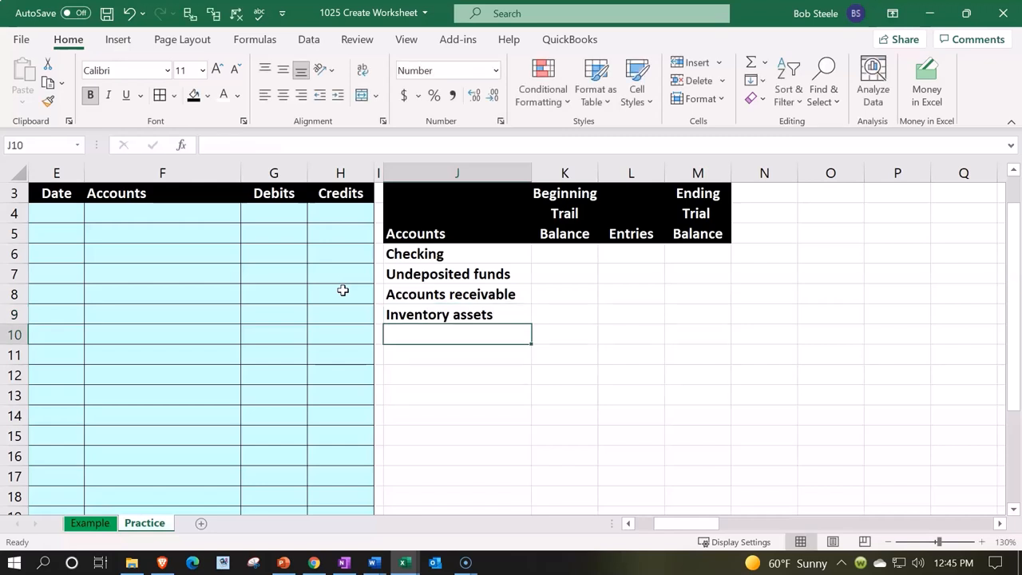
{"action": "type", "text": "F"}
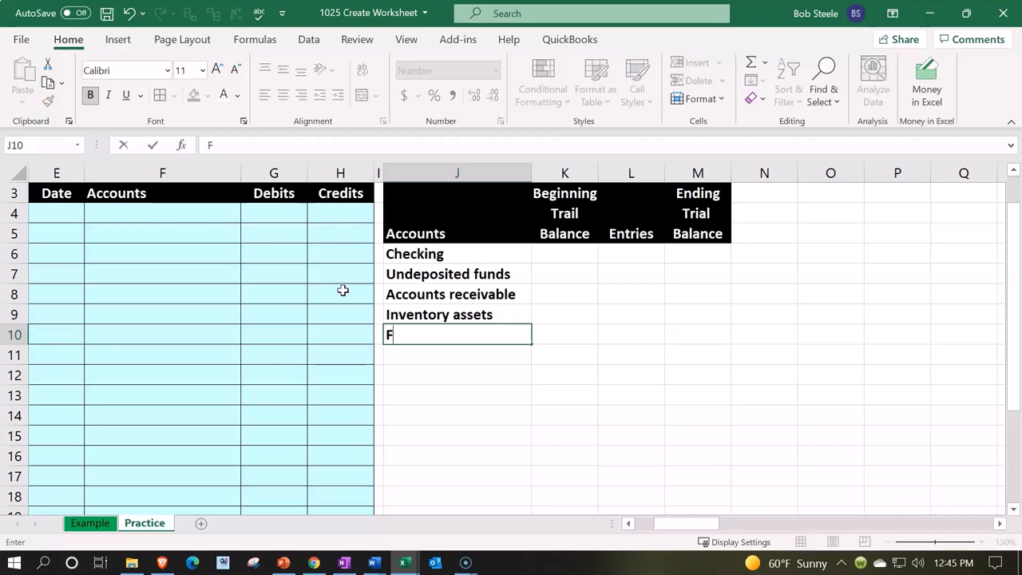
{"action": "type", "text": "urniture"}
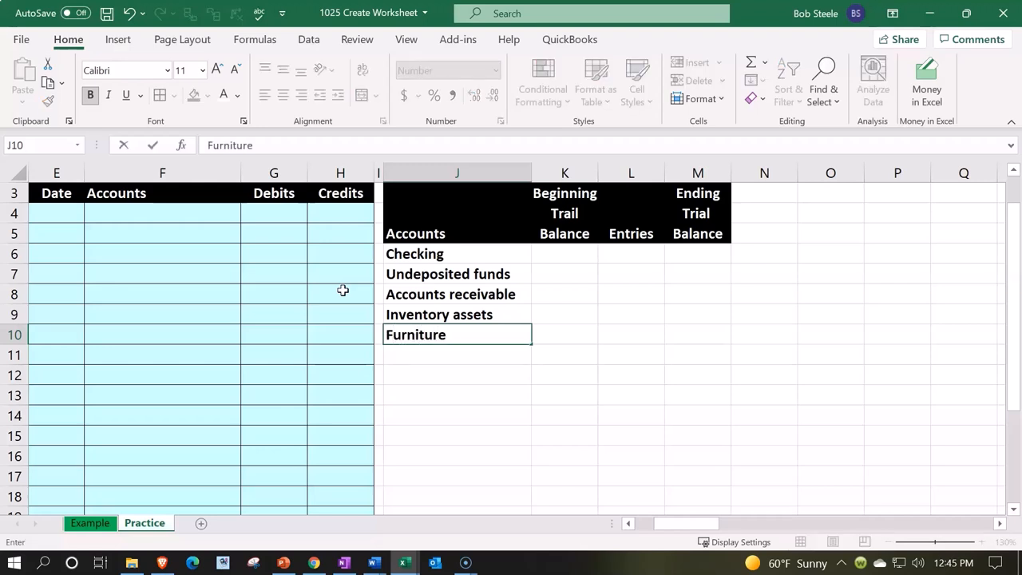
{"action": "type", "text": "& Equipment"}
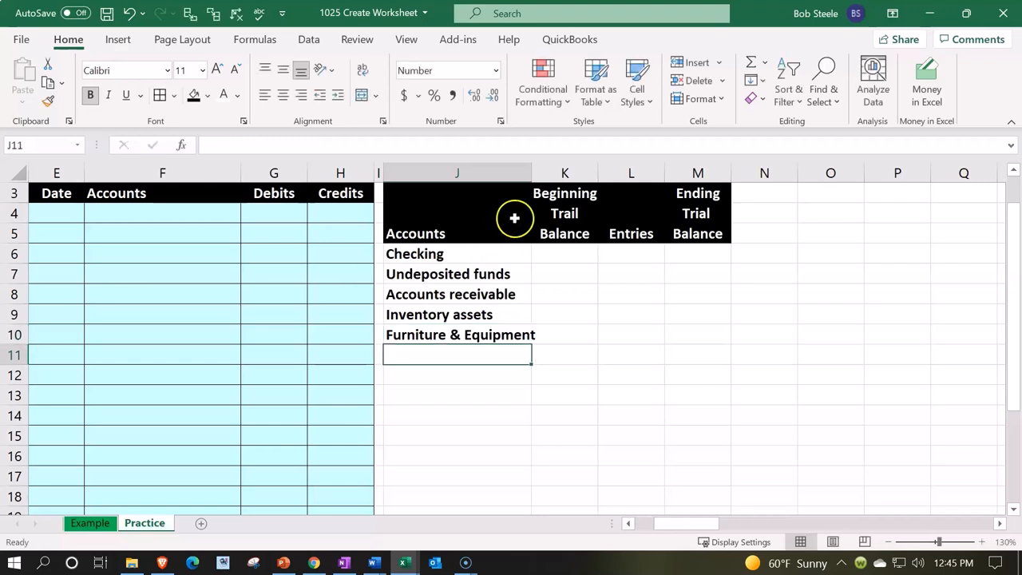
- Widen column J and add Accumulated depreciation below Furniture & Equipment
{"action": "left_click_drag", "start_coordinate": [530, 172], "coordinate": [545, 173]}
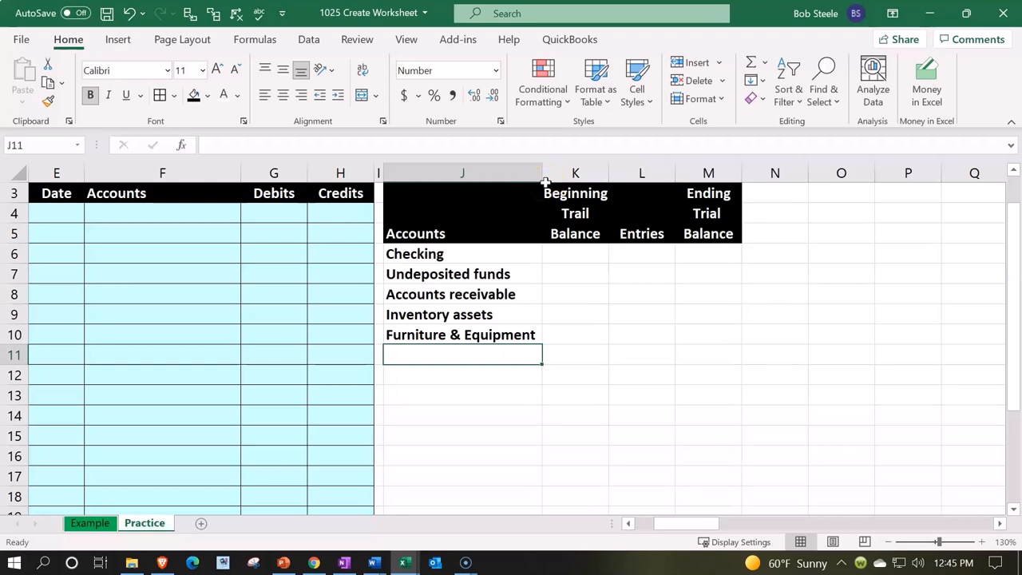
{"action": "mouse_move", "coordinate": [633, 299]}
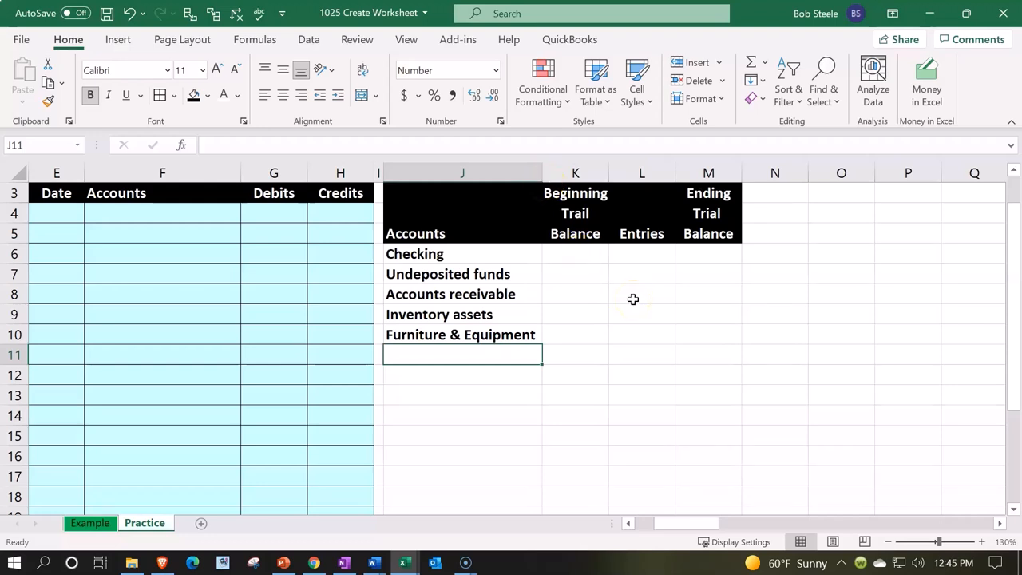
{"action": "type", "text": "Acc"}
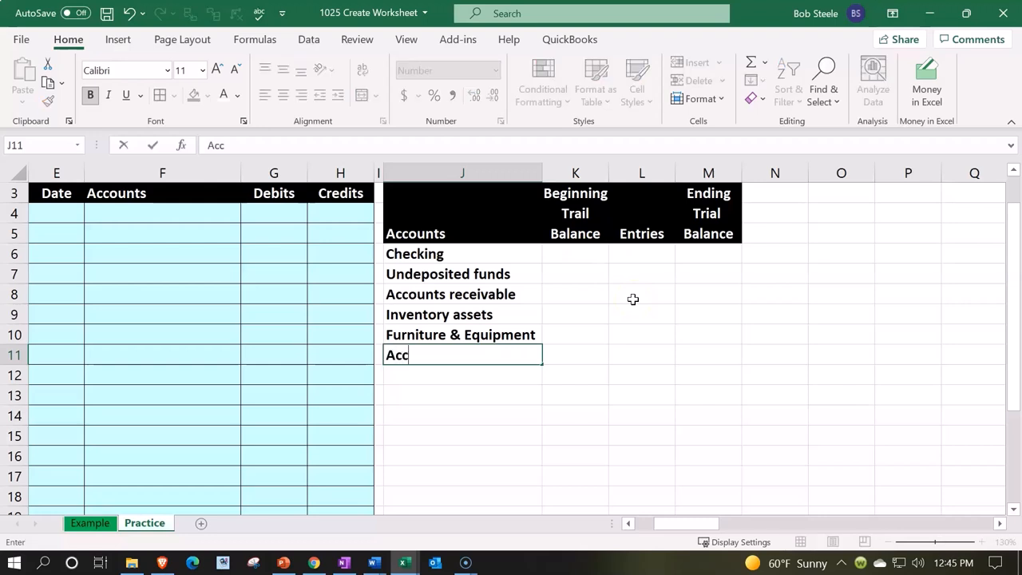
{"action": "type", "text": "um"}
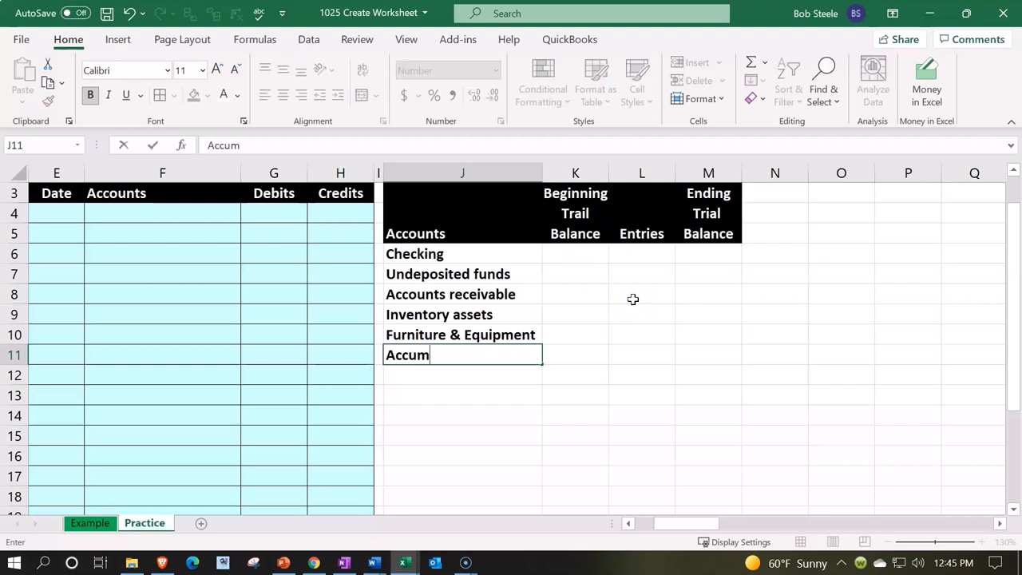
{"action": "type", "text": "ulated depreciation"}
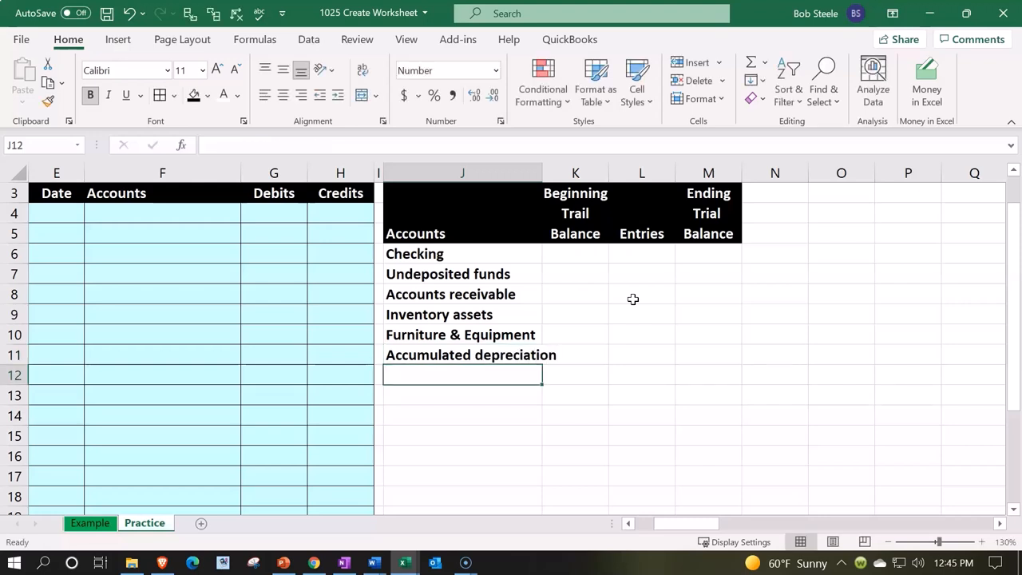
- Enter Accounts payable, Payroll liabilities, Sales tax payable, Owners draw and Owners equity in column J
{"action": "type", "text": "Accounts payable"}
{"action": "left_click", "coordinate": [463, 395]}
{"action": "type", "text": "Payrol"}
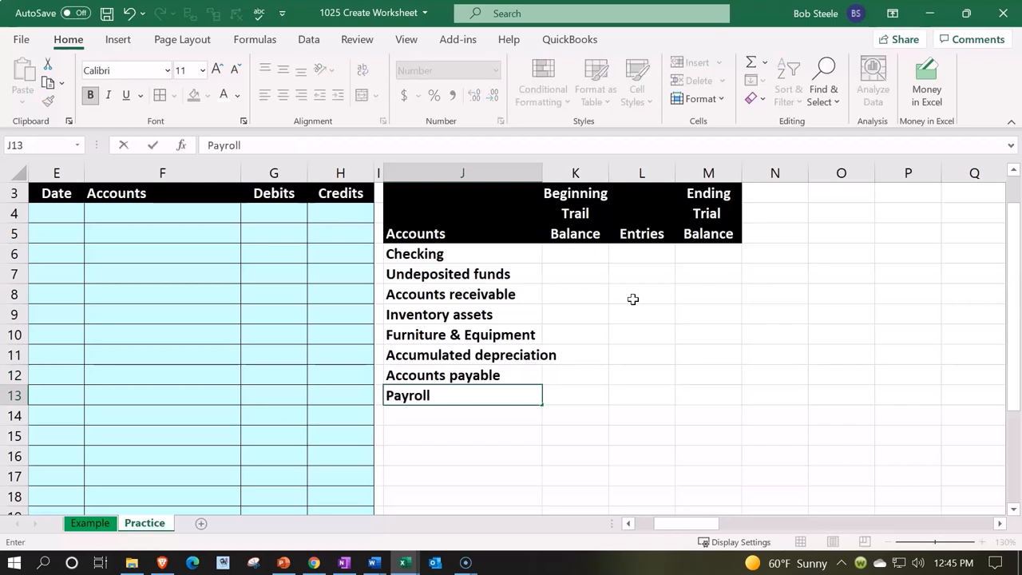
{"action": "type", "text": "liabilities"}
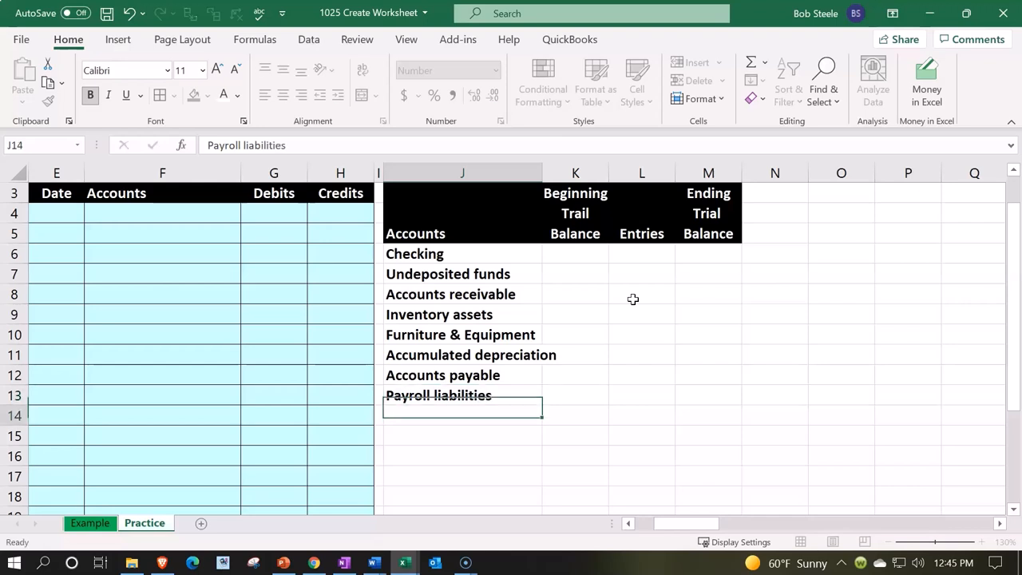
{"action": "type", "text": "Sale"}
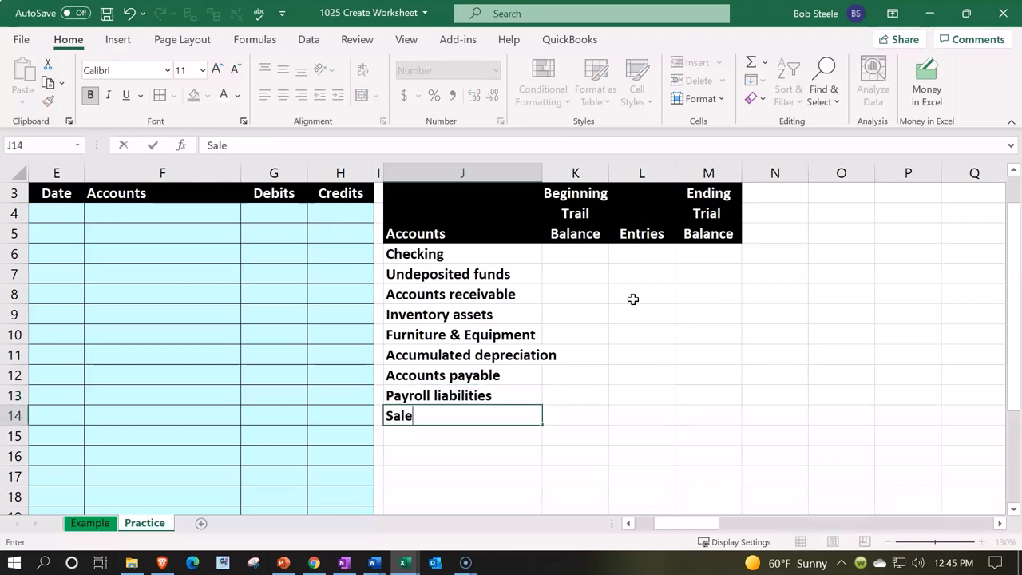
{"action": "type", "text": "s tax payable"}
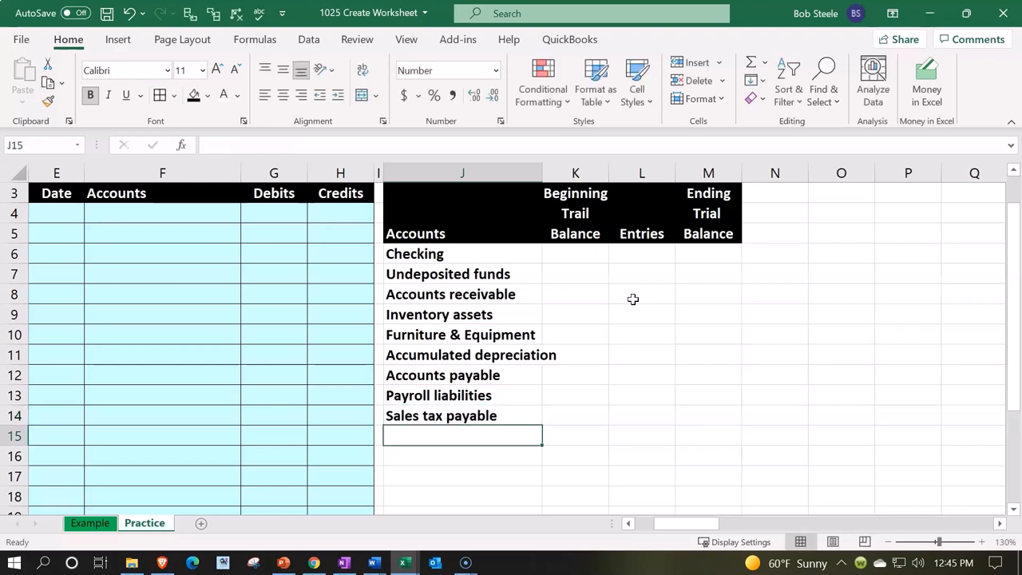
{"action": "type", "text": "Ow"}
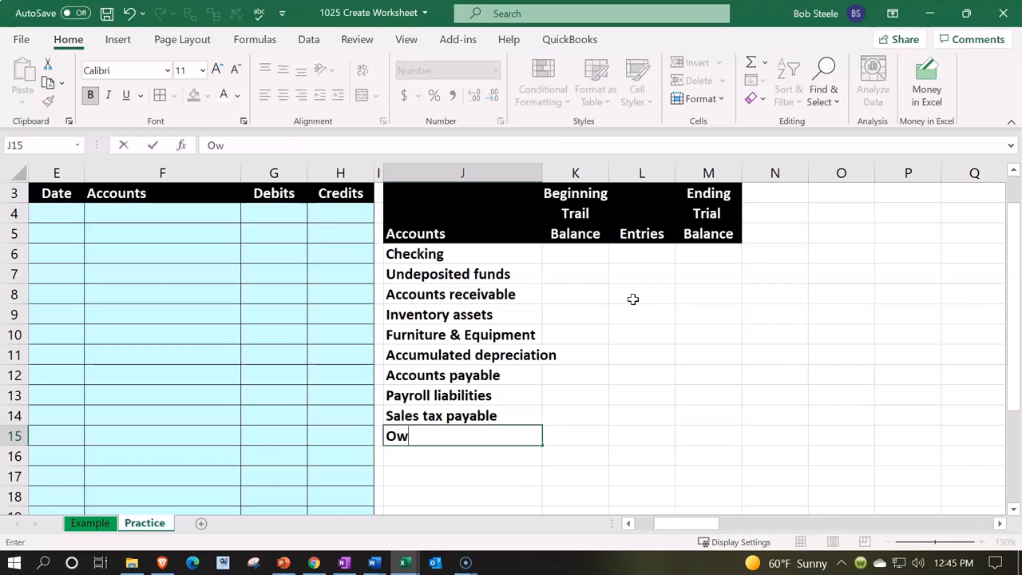
{"action": "type", "text": "ners"}
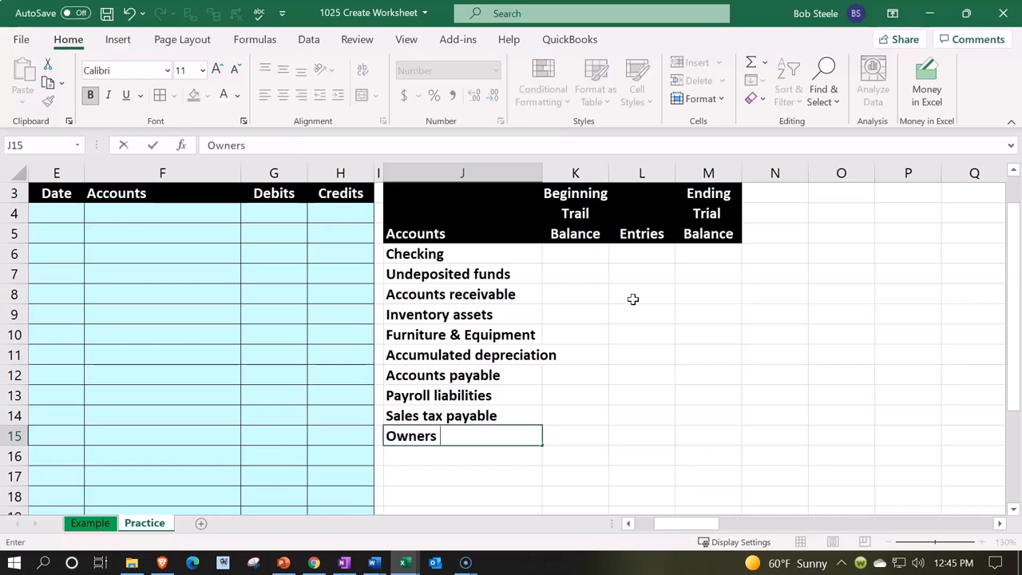
{"action": "type", "text": "draw"}
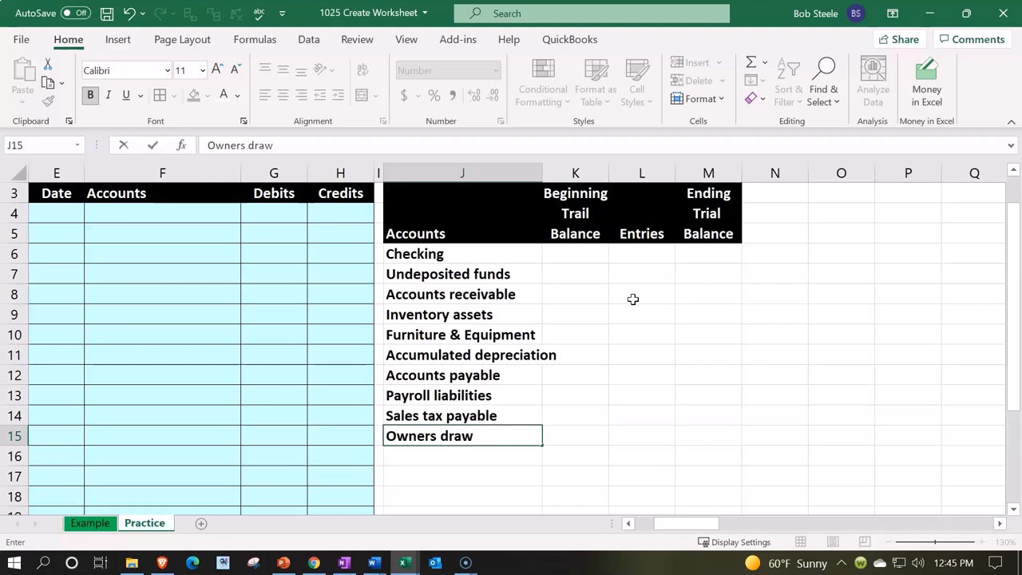
{"action": "type", "text": "Owners e"}
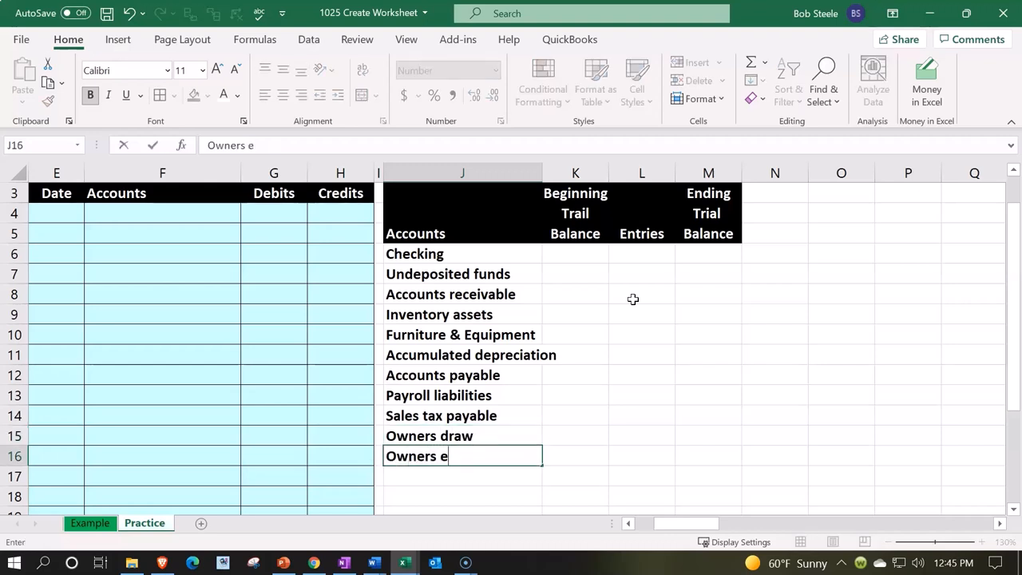
{"action": "type", "text": "quity"}
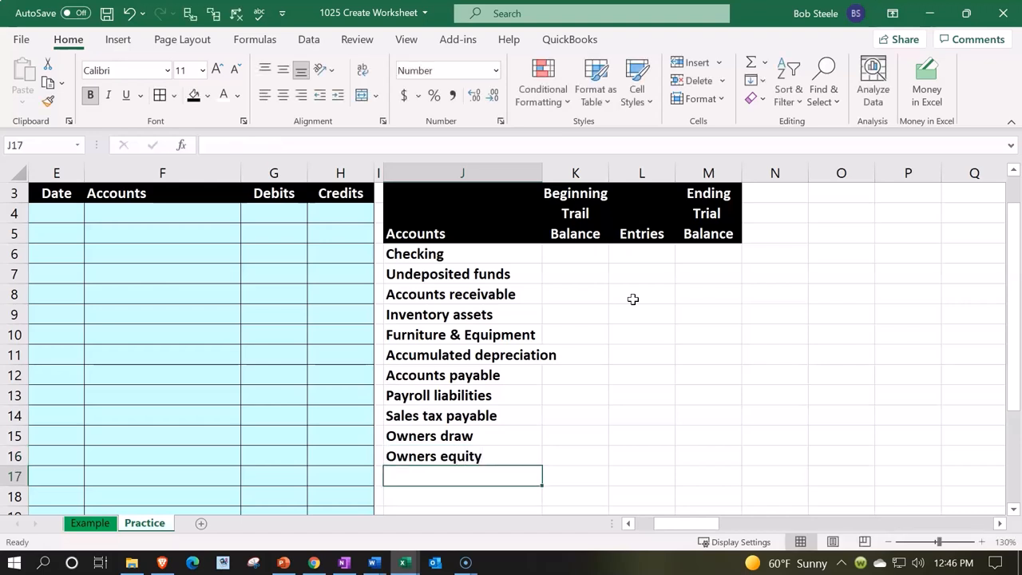
- Enter Sales or revenue, Cost of goods sold, Insurance expense and Misc. expense
{"action": "type", "text": "Sales or revenue"}
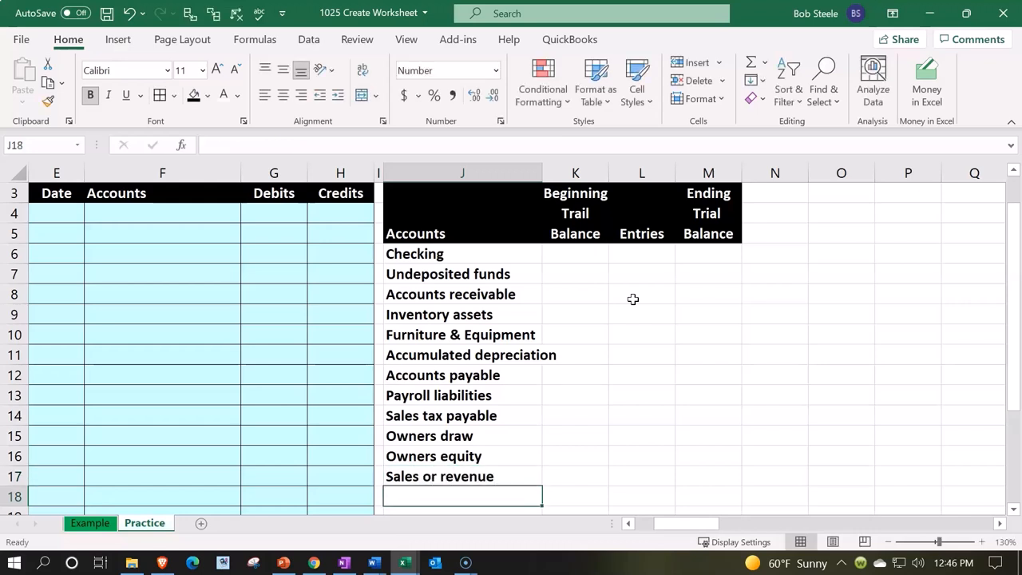
{"action": "type", "text": "Cost of goo"}
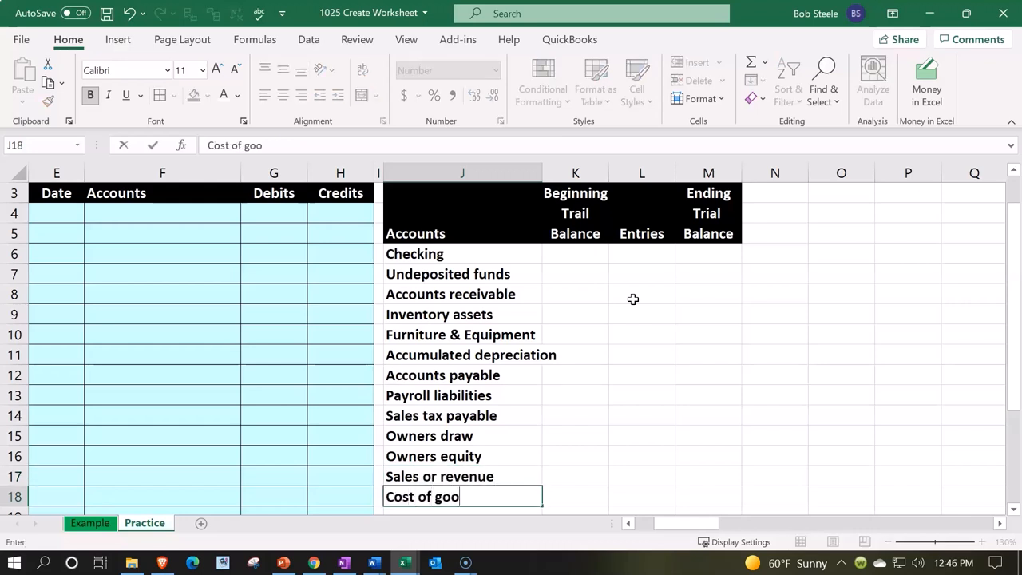
{"action": "type", "text": "ds sold"}
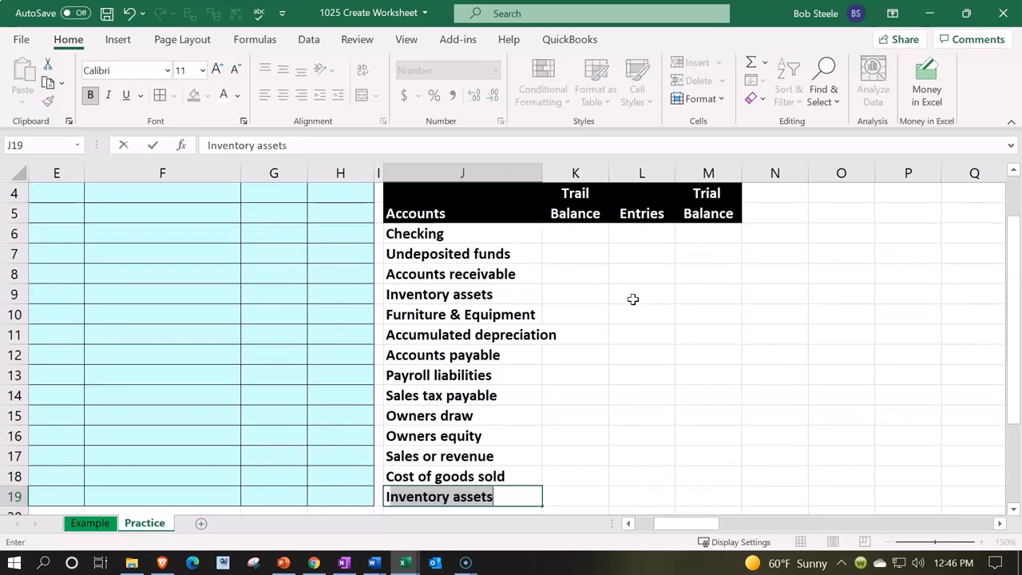
{"action": "type", "text": "Insurance expense"}
{"action": "type", "text": "Misc. Expens"}
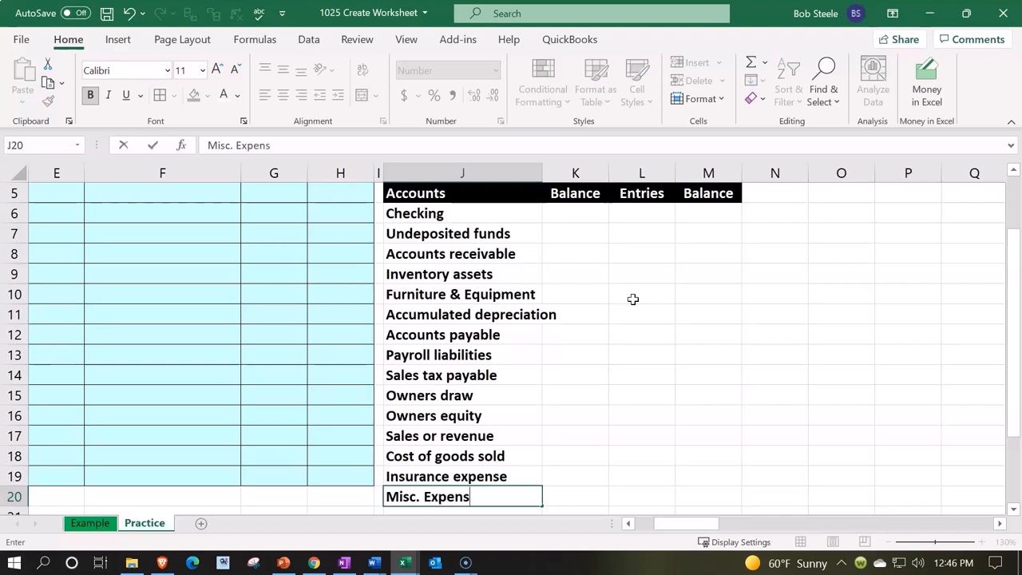
{"action": "key", "text": "Backspace"}
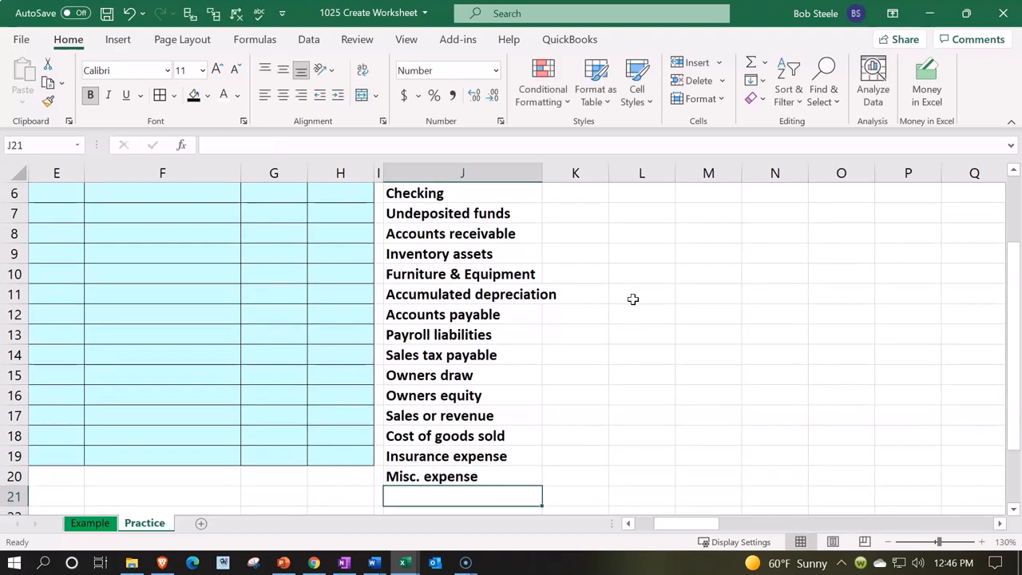
- Enter Office supplies, Payroll expense, Telephone expense and Utilities account names
{"action": "type", "text": "Office s"}
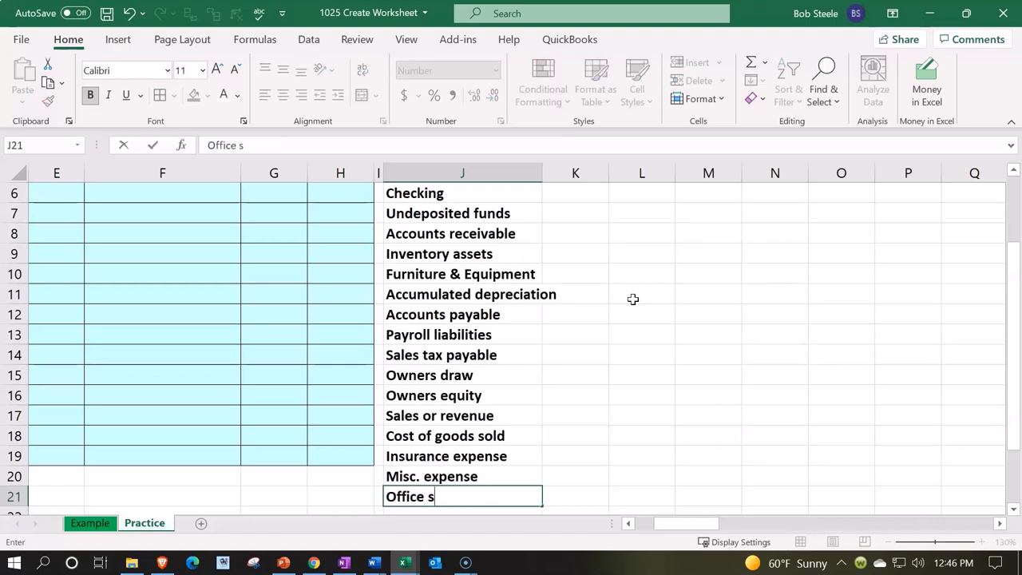
{"action": "key", "text": "enter"}
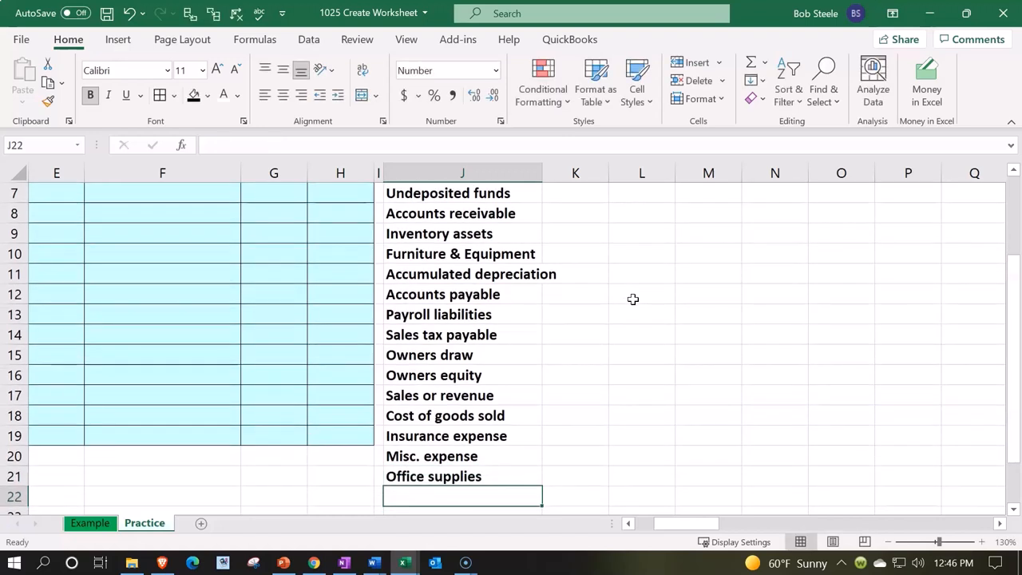
{"action": "type", "text": "Paryoll expense"}
{"action": "type", "text": "T"}
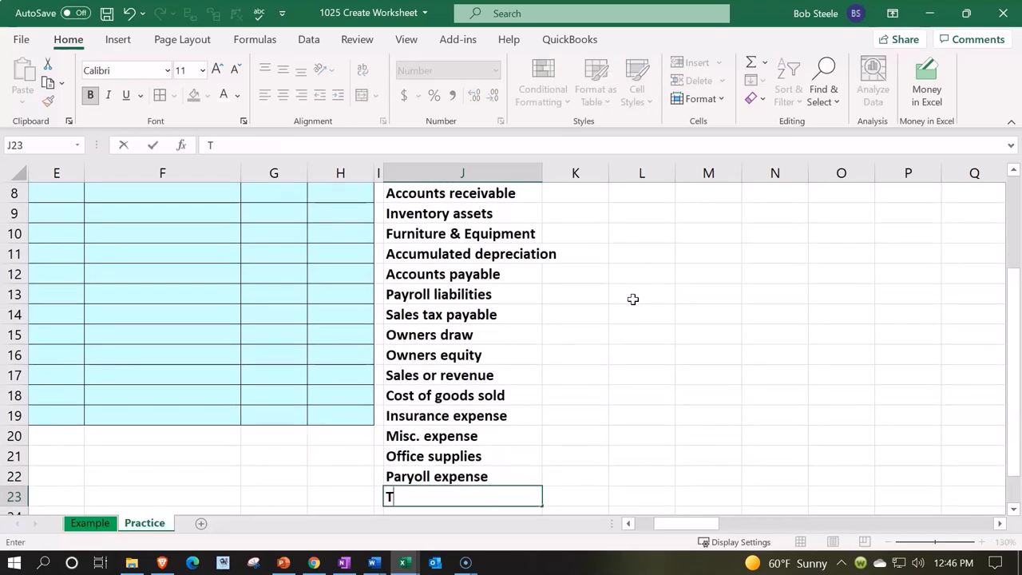
{"action": "type", "text": "elephone expens"}
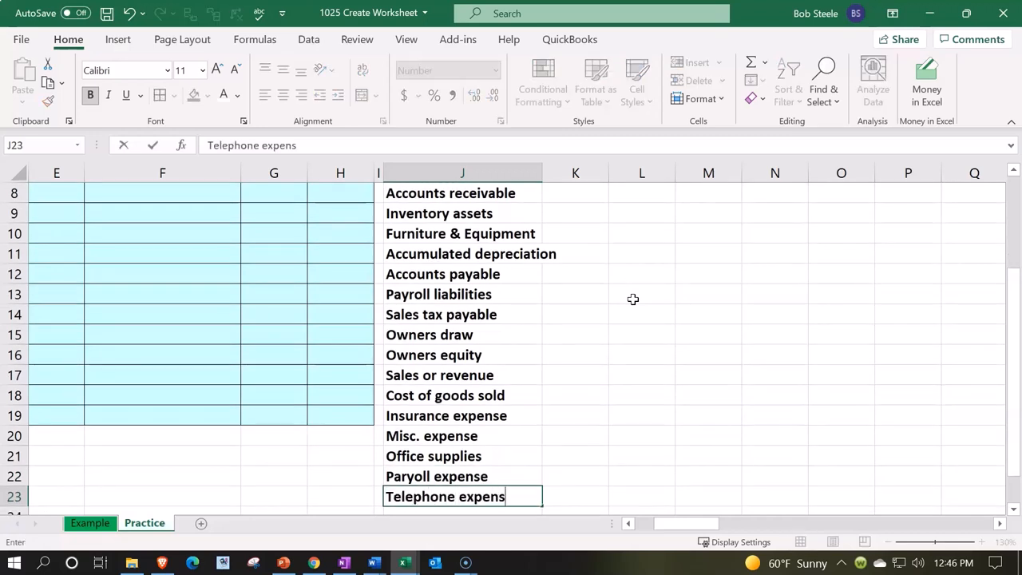
{"action": "type", "text": "Utili"}
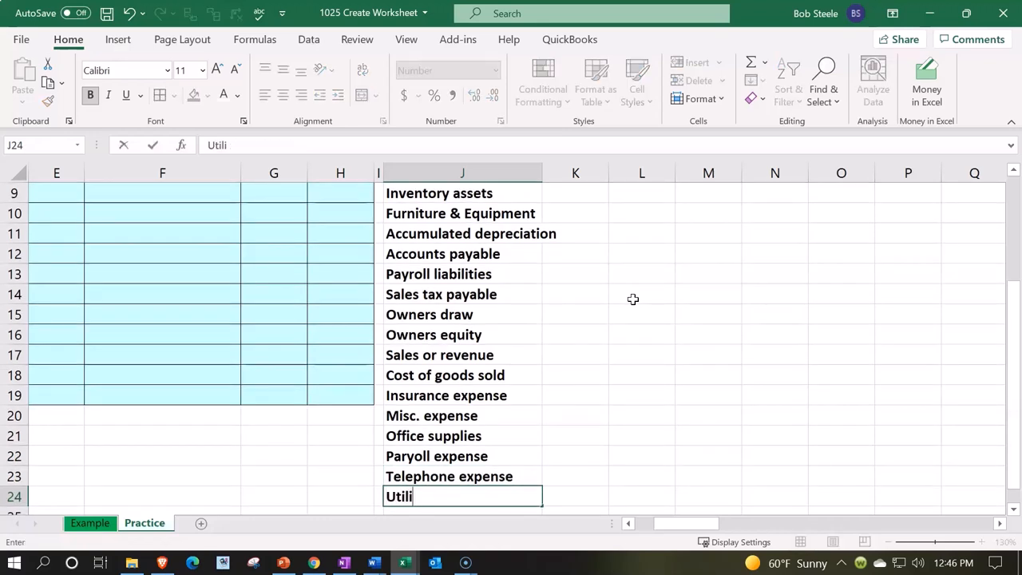
{"action": "key", "text": "Backspace"}
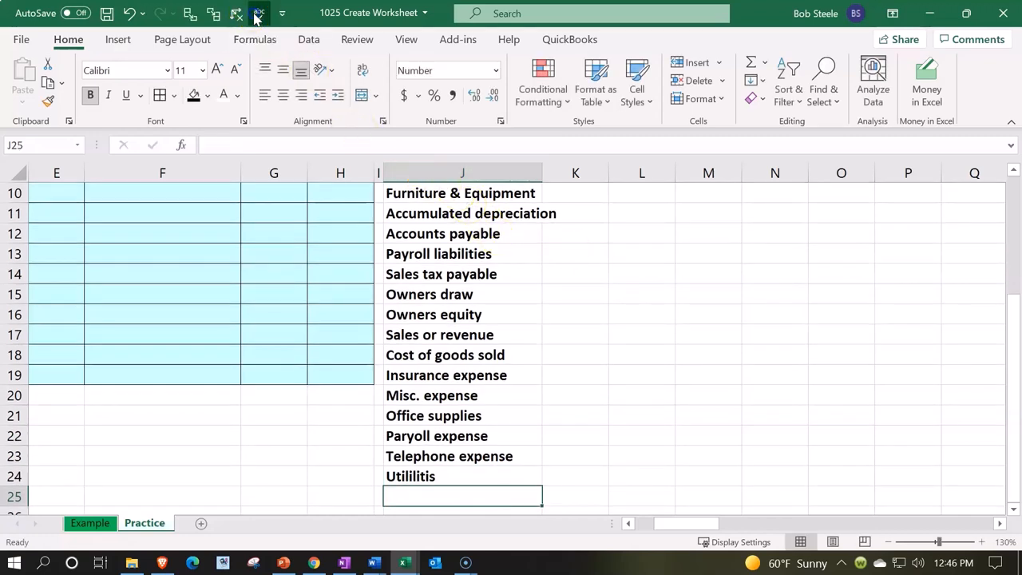
- Spell-check the sheet, changing Paryoll to Payroll and Utililitis to Utilities
{"action": "left_click", "coordinate": [257, 12]}
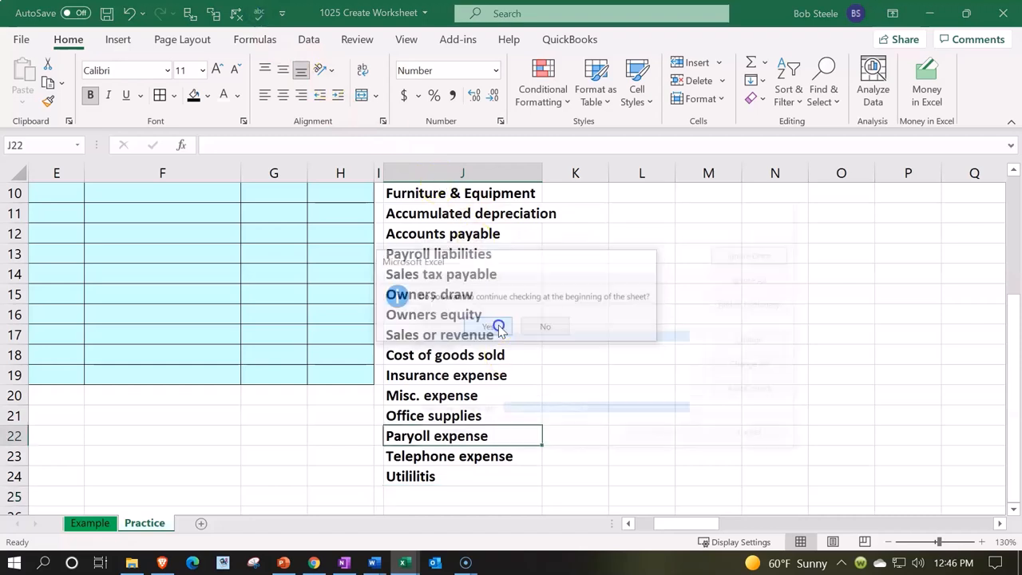
{"action": "left_click", "coordinate": [495, 326]}
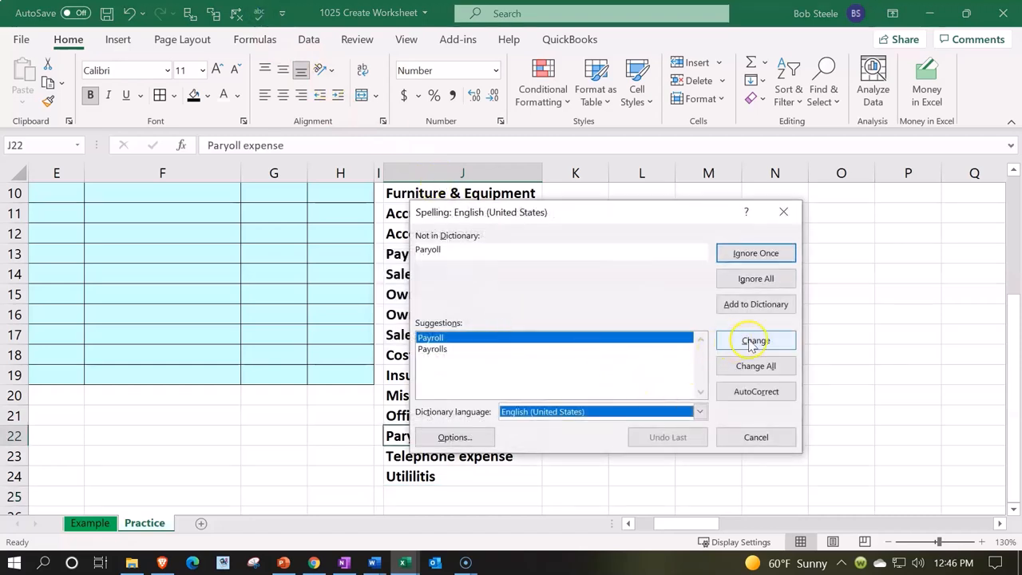
{"action": "left_click", "coordinate": [755, 340]}
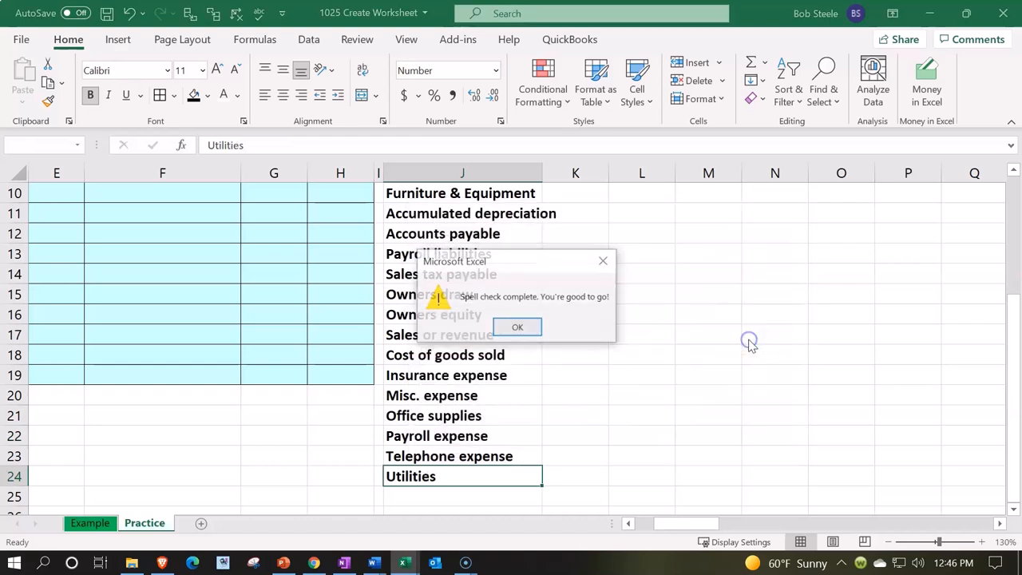
{"action": "left_click", "coordinate": [518, 327]}
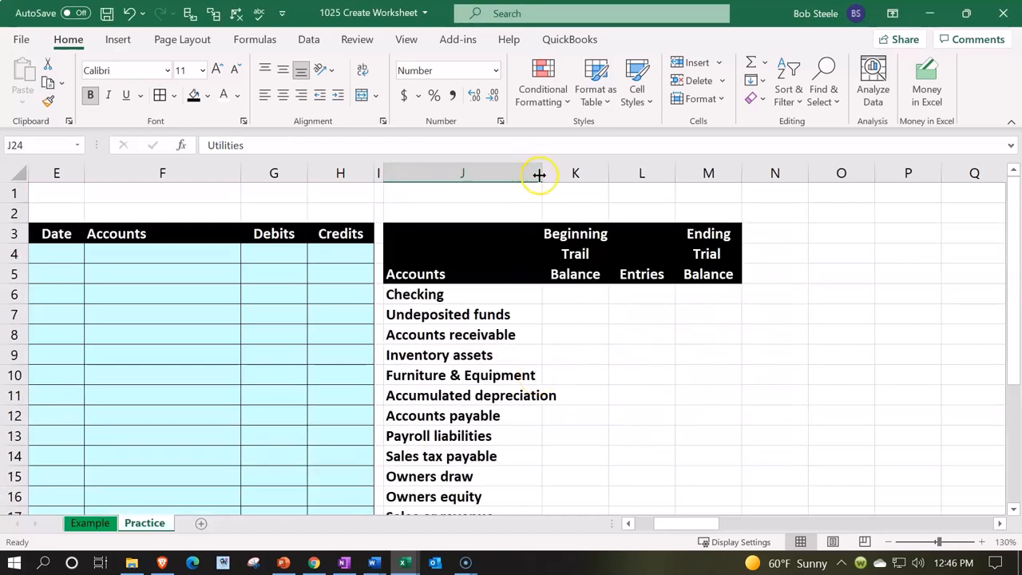
- Widen column J to fit Accumulated depreciation, then select the asset accounts J6–J11
{"action": "left_click_drag", "start_coordinate": [539, 173], "coordinate": [552, 173]}
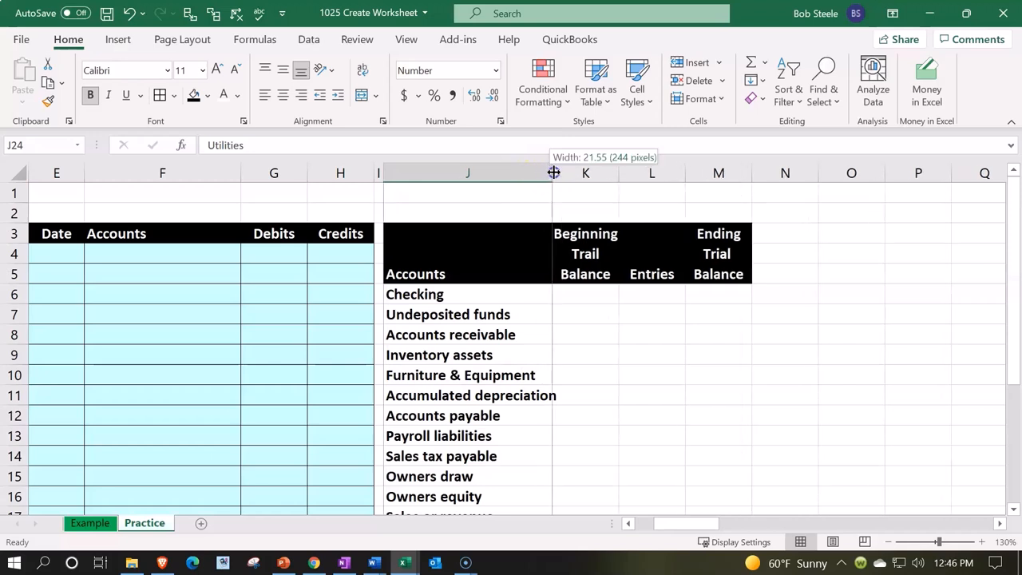
{"action": "left_click_drag", "start_coordinate": [552, 172], "coordinate": [561, 172]}
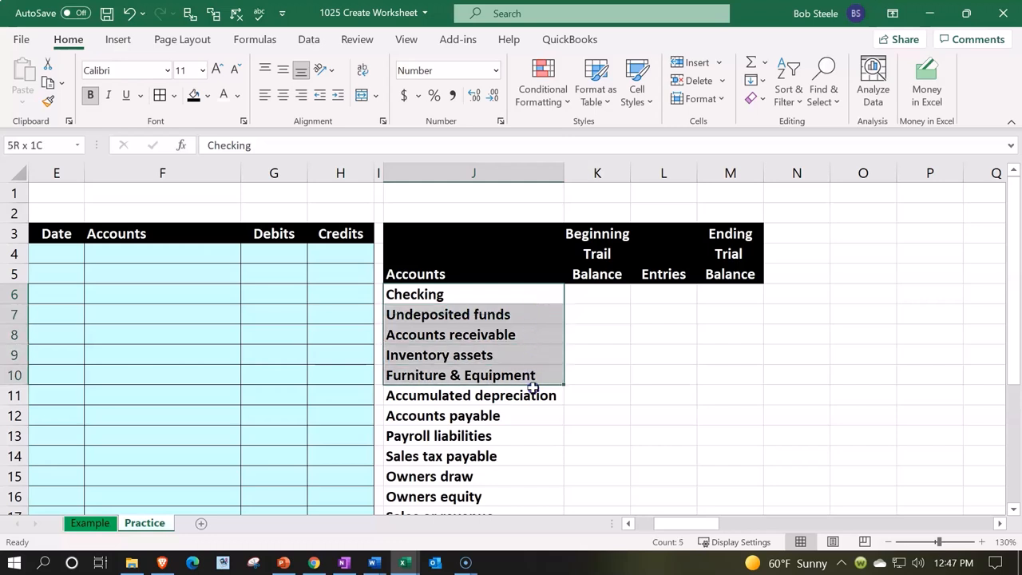
{"action": "left_click", "coordinate": [470, 395]}
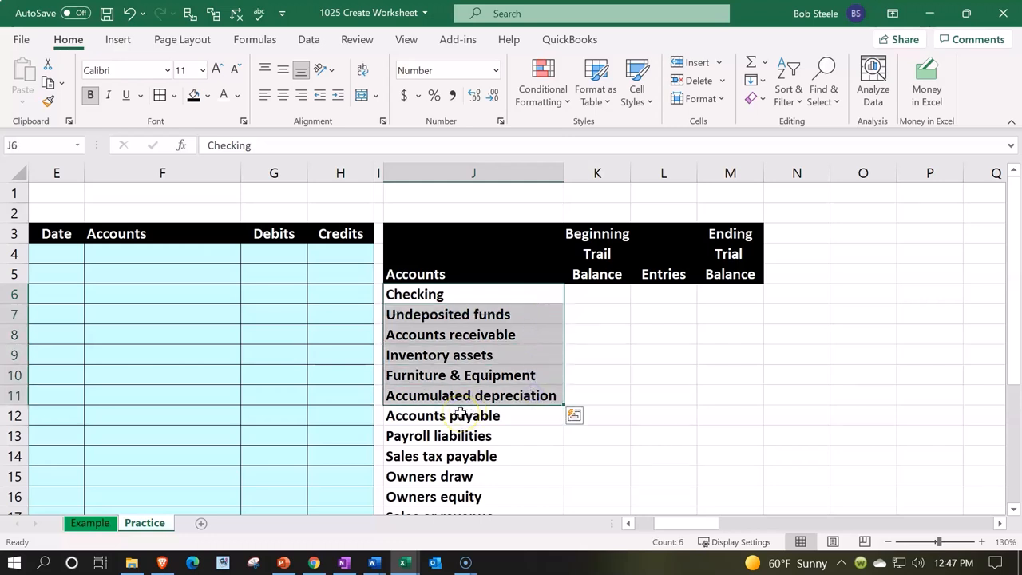